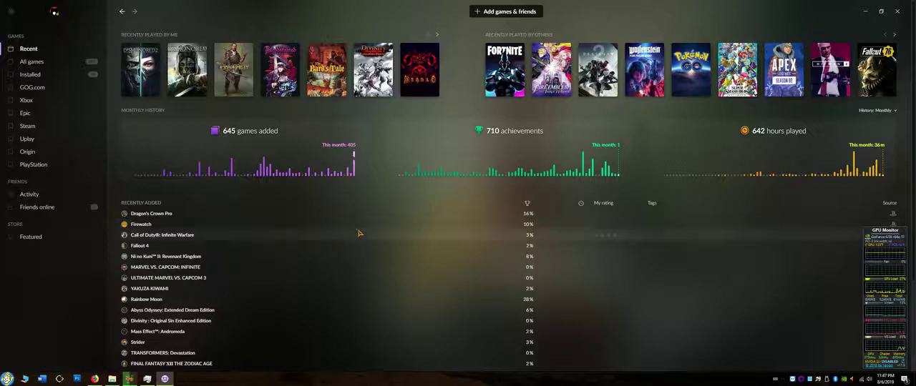
mouse_move(360, 242)
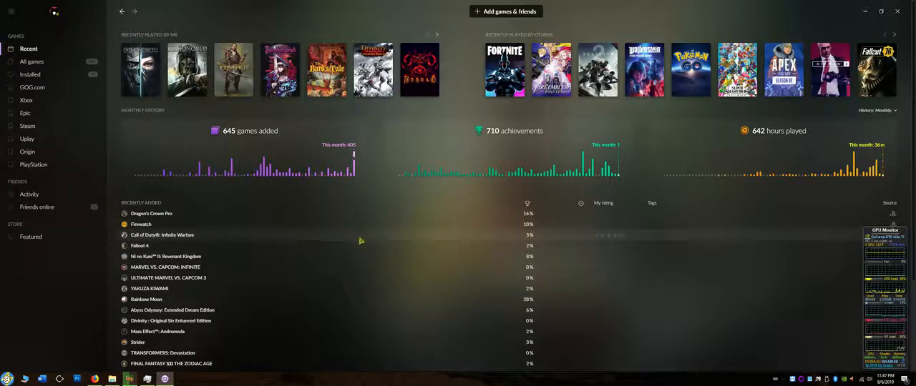
mouse_move(370, 237)
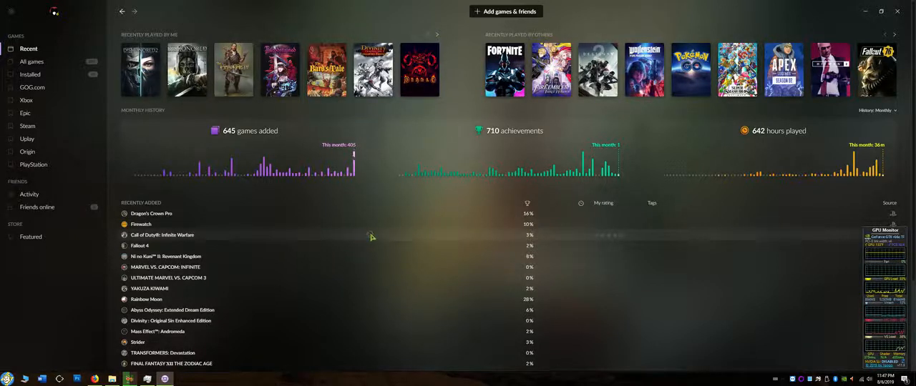
mouse_move(487, 175)
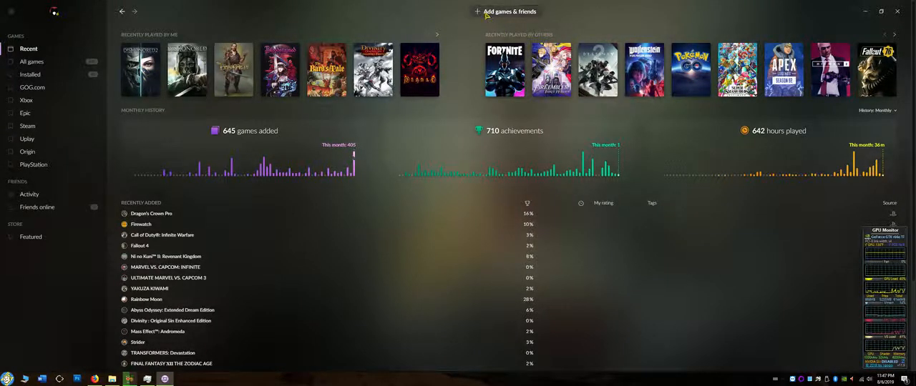
- Open platform integrations from 'Add games & friends' > 'Connect platforms'
left_click(505, 11)
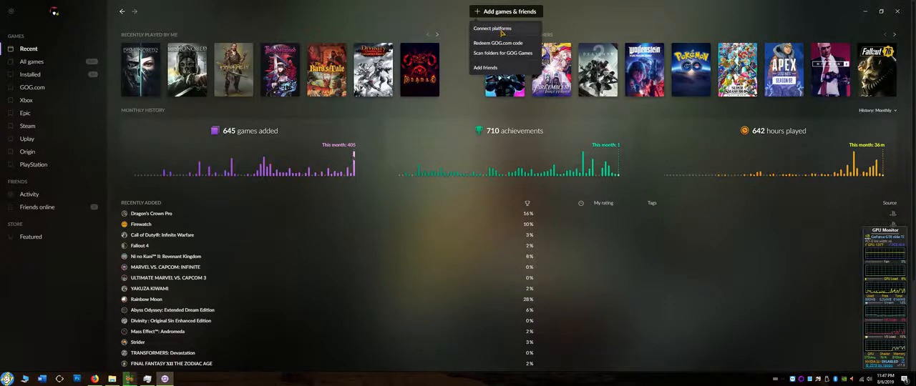
left_click(492, 28)
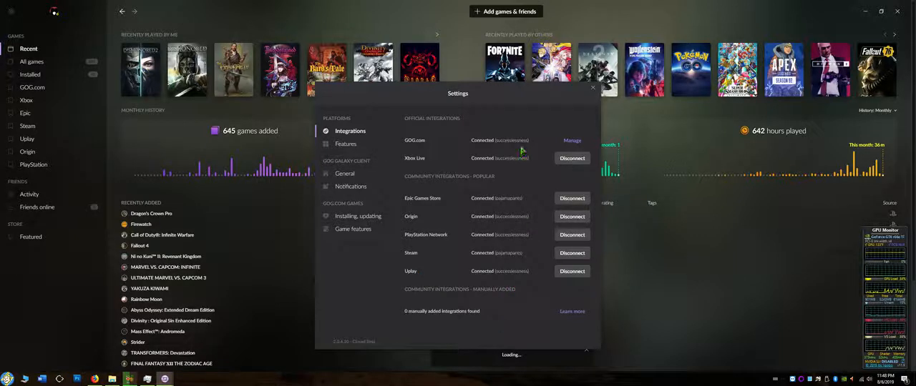
mouse_move(521, 150)
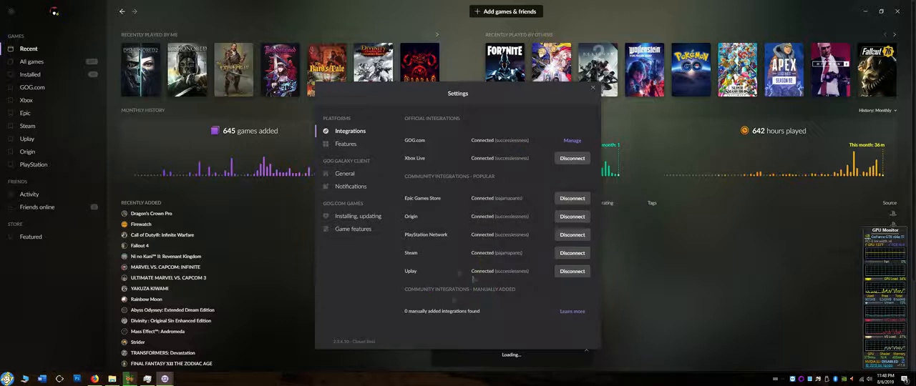
mouse_move(474, 315)
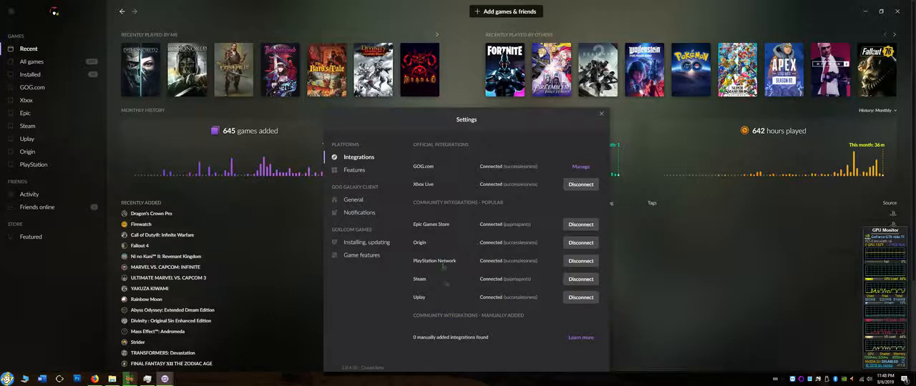
mouse_move(536, 234)
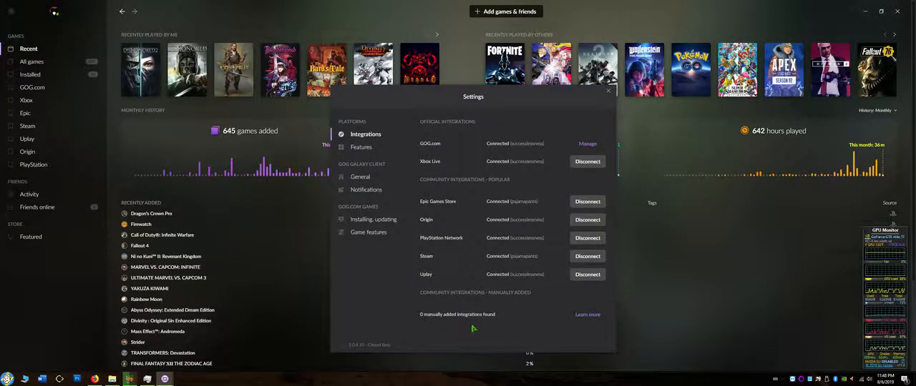
mouse_move(534, 186)
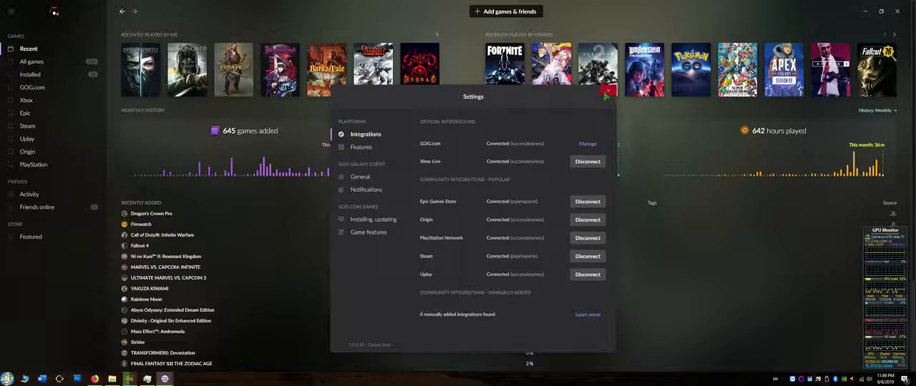
mouse_move(551, 104)
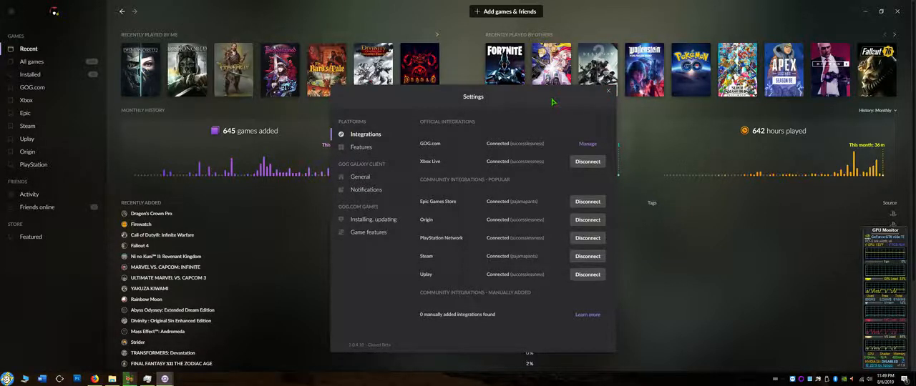
mouse_move(533, 230)
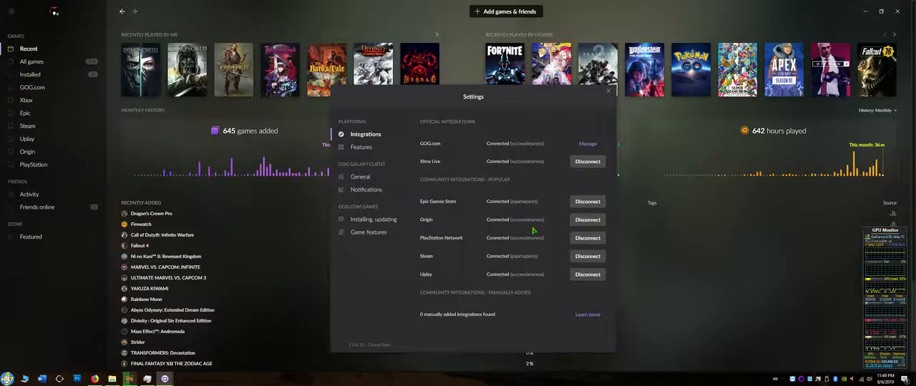
mouse_move(455, 209)
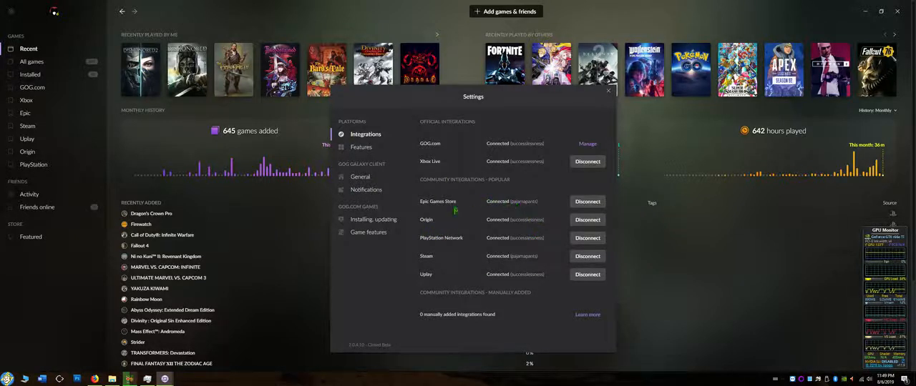
mouse_move(472, 241)
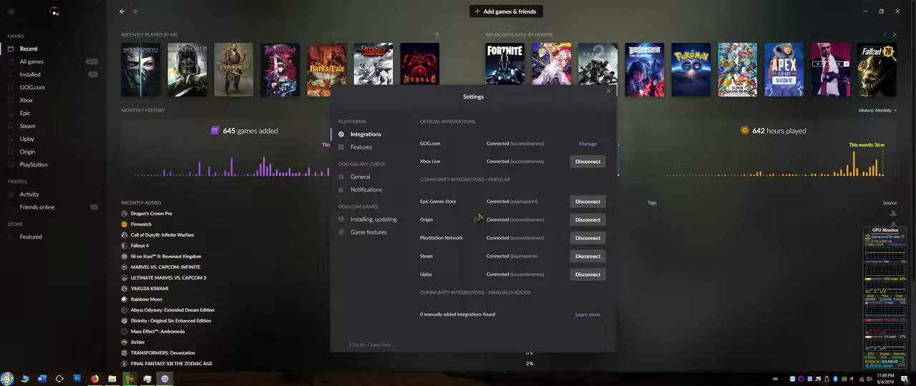
mouse_move(460, 274)
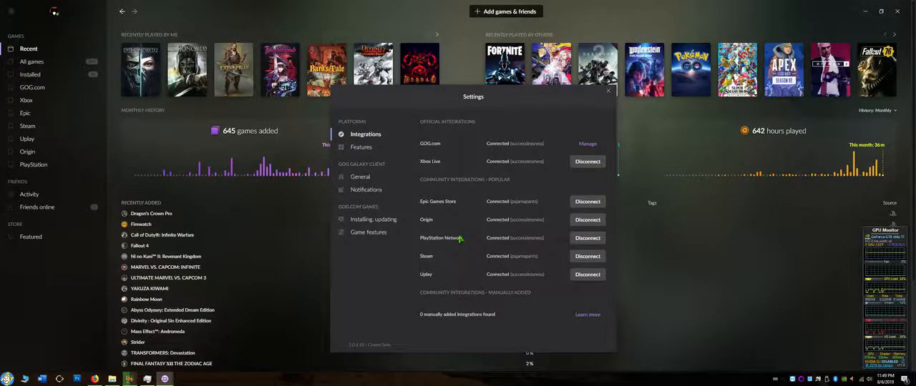
mouse_move(477, 201)
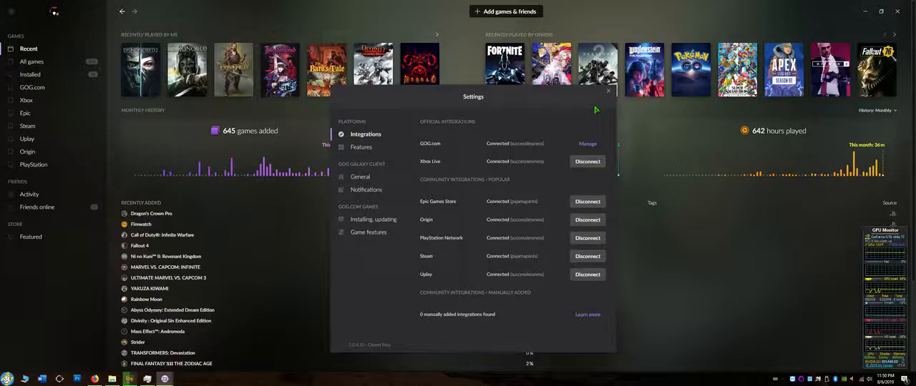
mouse_move(603, 106)
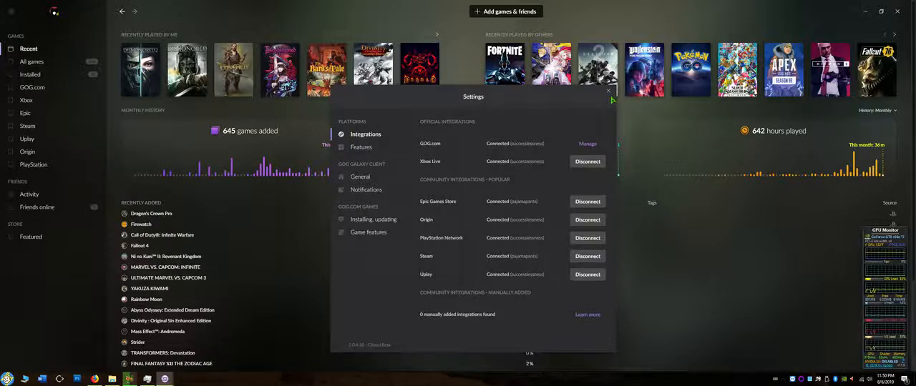
- Close the integration settings window to return to the Recent overview
left_click(607, 90)
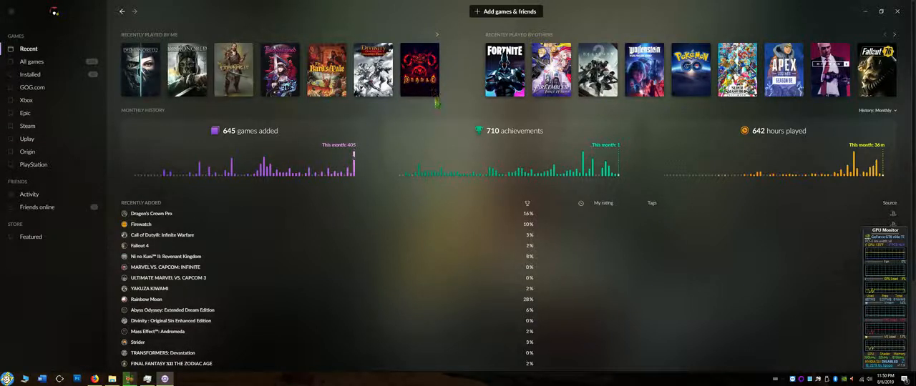
mouse_move(392, 101)
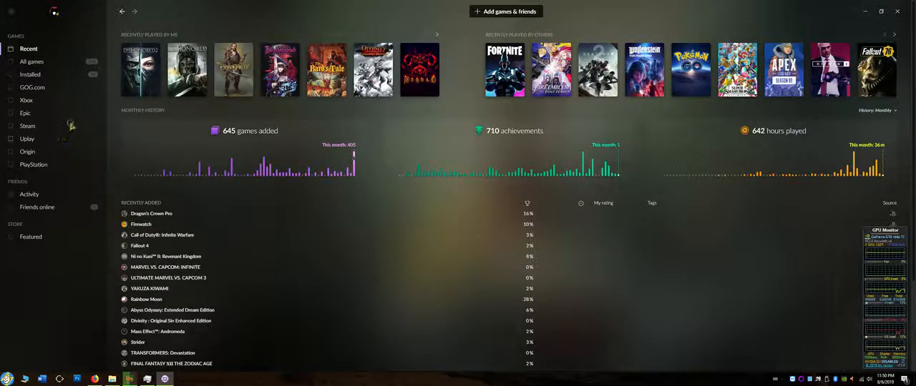
mouse_move(458, 100)
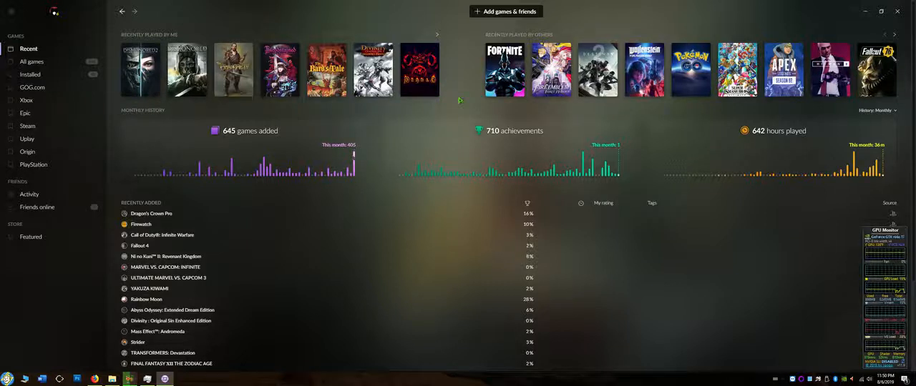
mouse_move(460, 88)
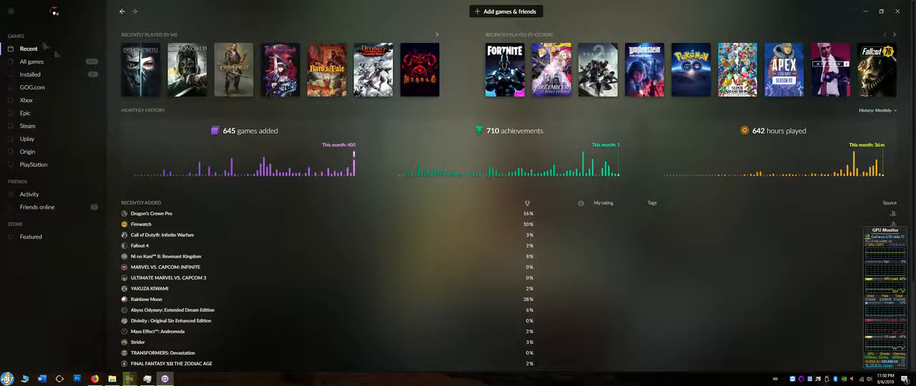
mouse_move(477, 82)
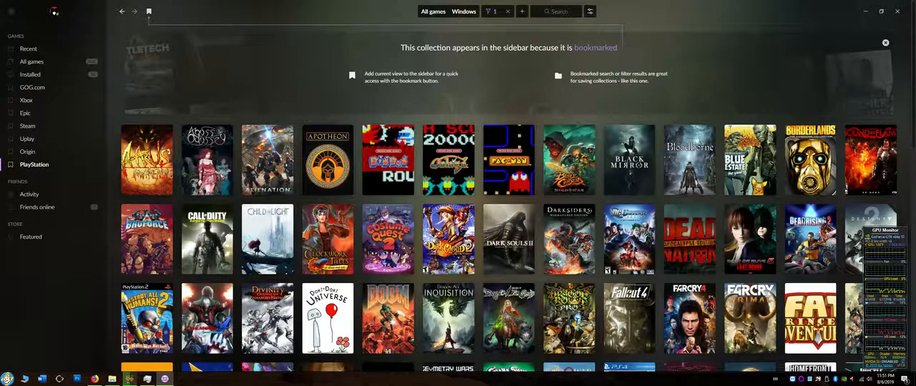
left_click(27, 100)
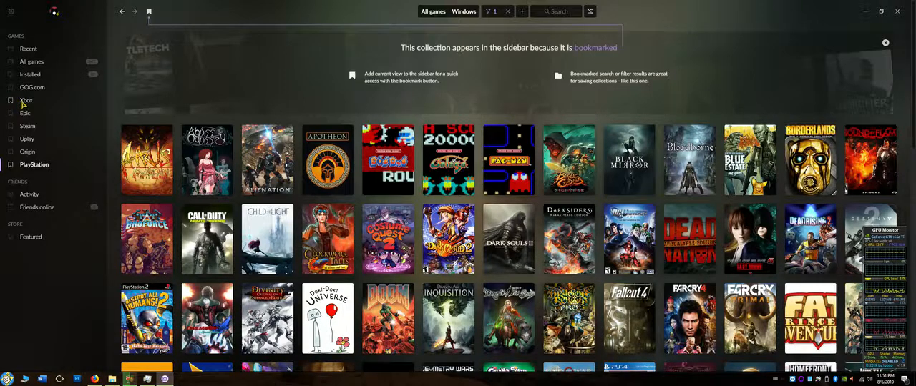
left_click(26, 100)
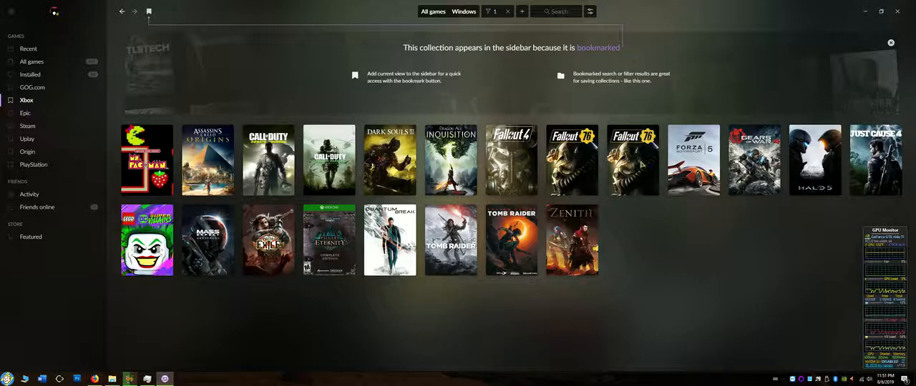
left_click(450, 159)
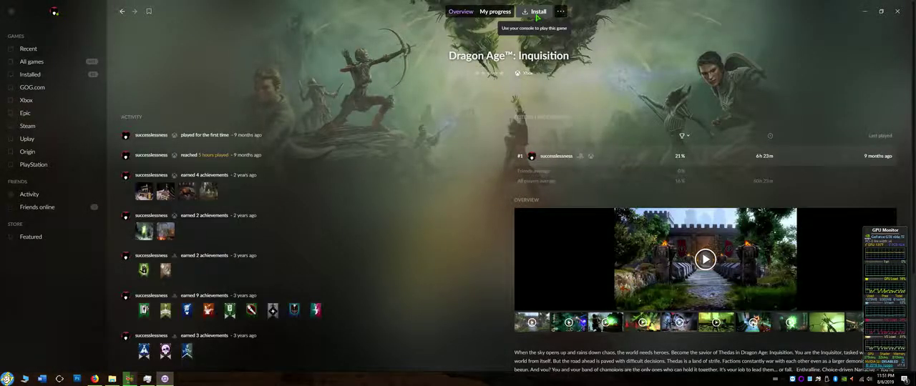
mouse_move(331, 195)
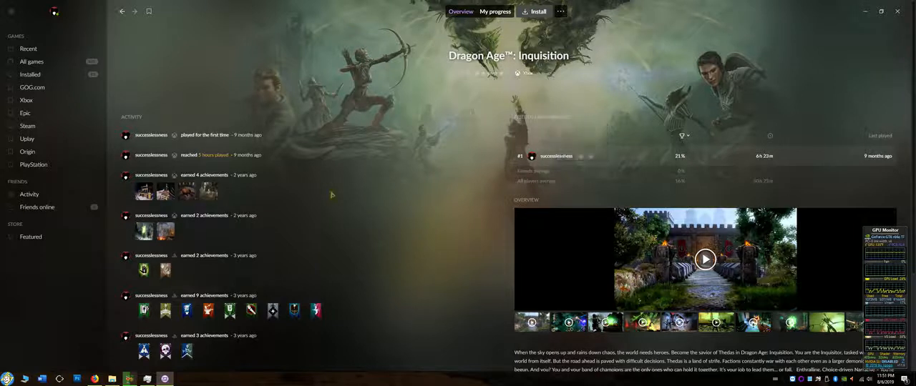
mouse_move(33, 170)
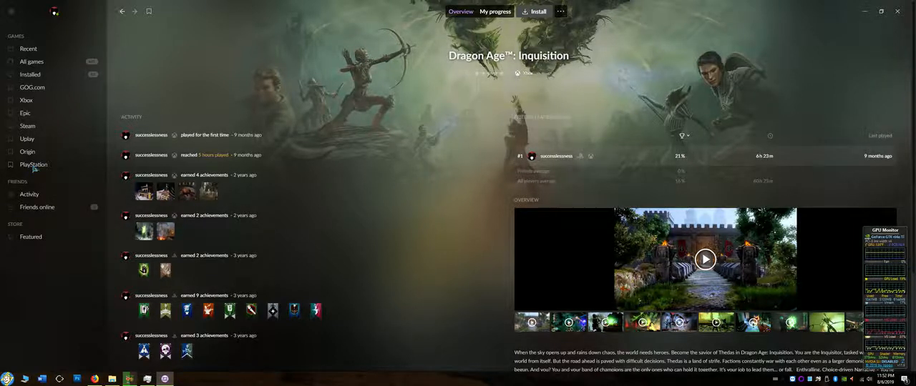
mouse_move(327, 171)
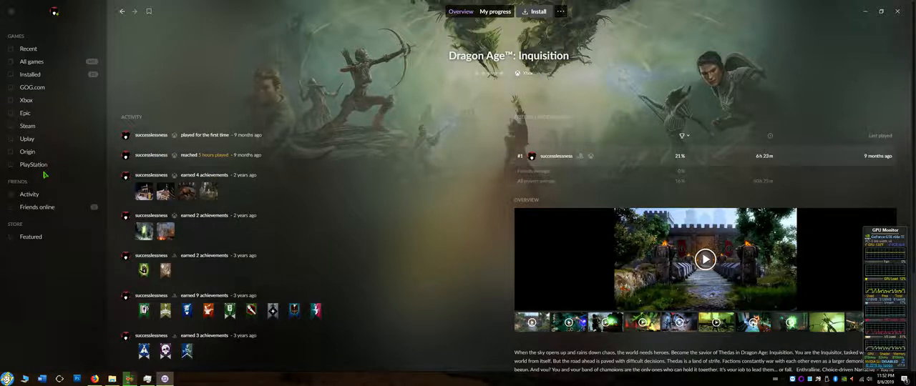
left_click(31, 62)
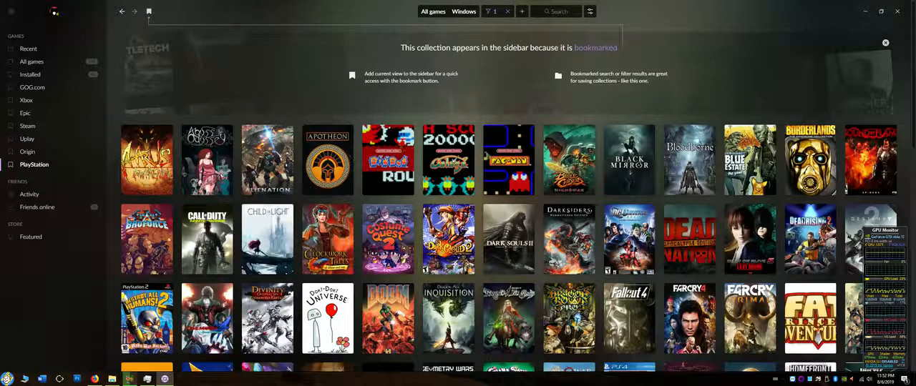
- Open the ARCADE GAME SERIES: PAC-MAN page, then view the Origin and Epic collections
left_click(508, 158)
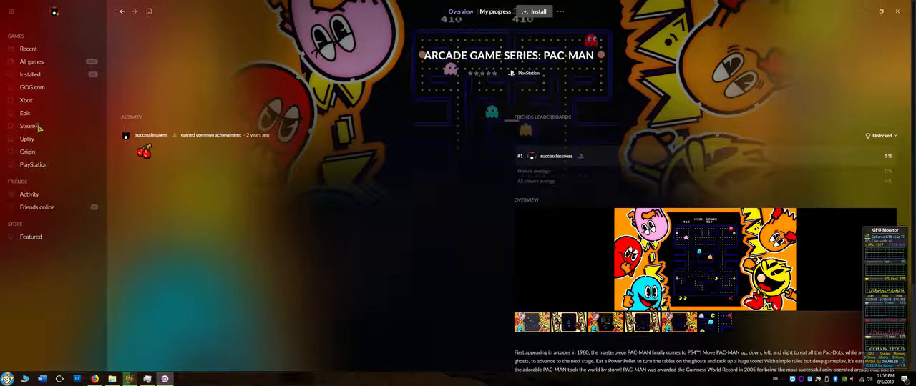
left_click(28, 152)
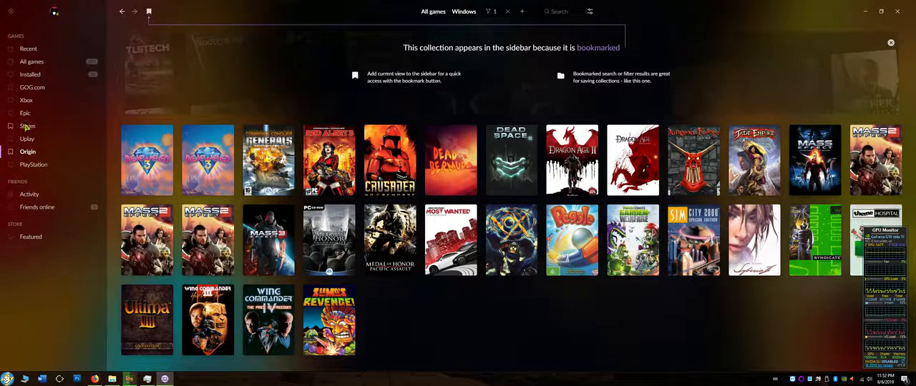
left_click(25, 113)
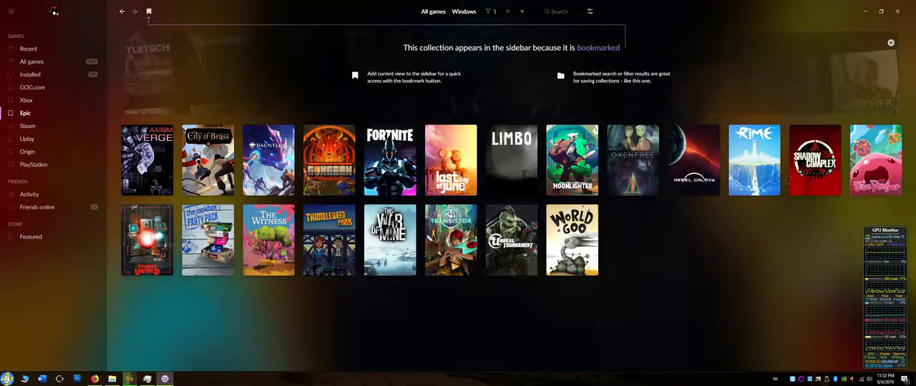
- Browse the Steam, Uplay, Origin and GOG.com collections, then show the merged All games grid
left_click(27, 126)
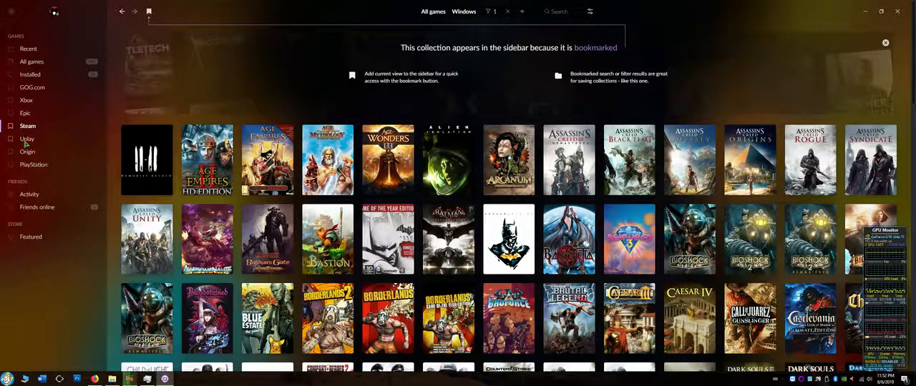
left_click(27, 139)
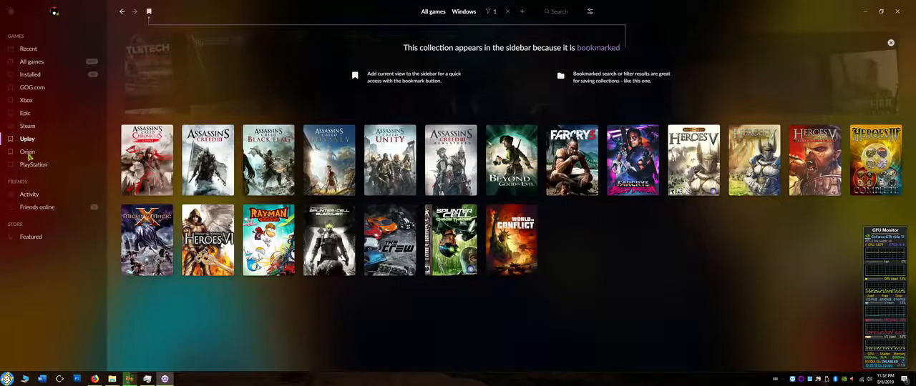
left_click(27, 151)
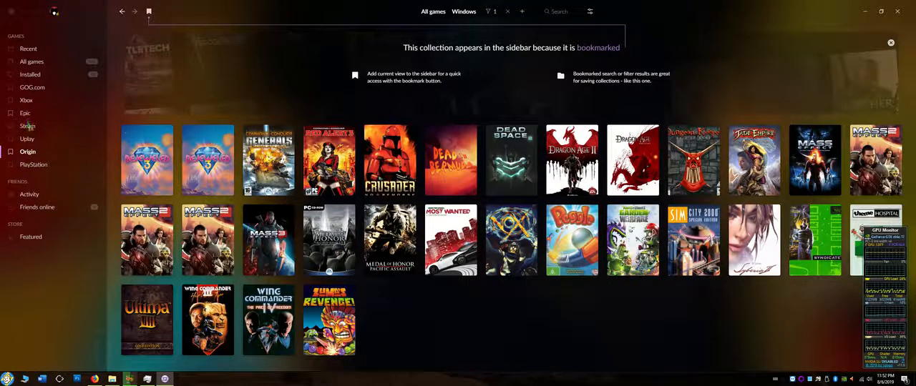
left_click(31, 87)
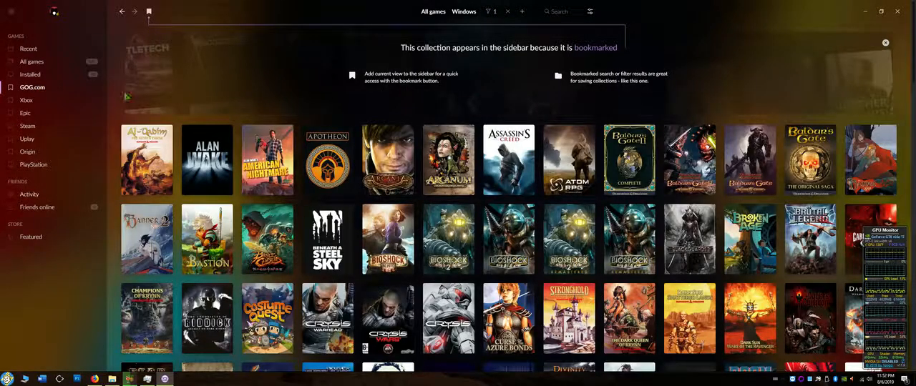
left_click(31, 61)
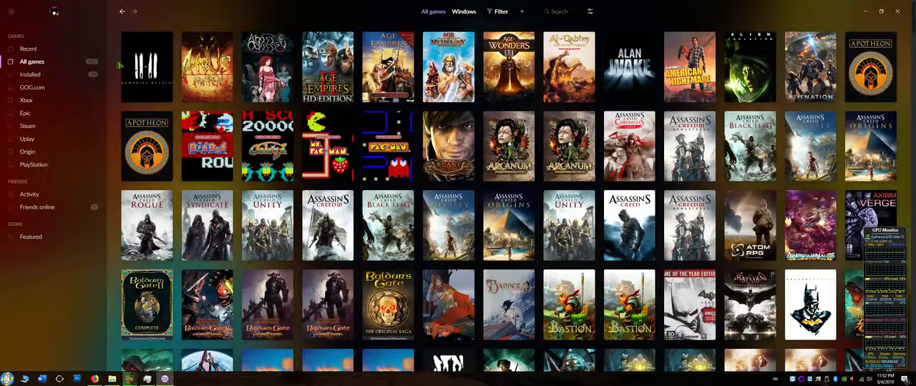
- Scroll the All games grid, then show Recent stats: 645 games, 710 achievements, 642 hours
scroll("down", 3)
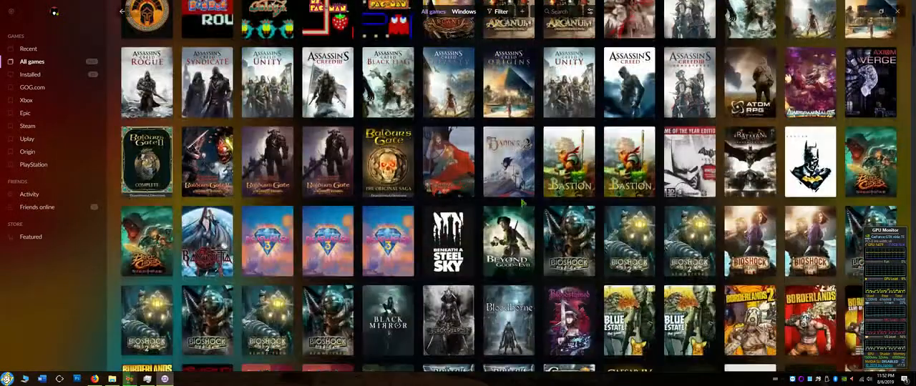
scroll("up", 3)
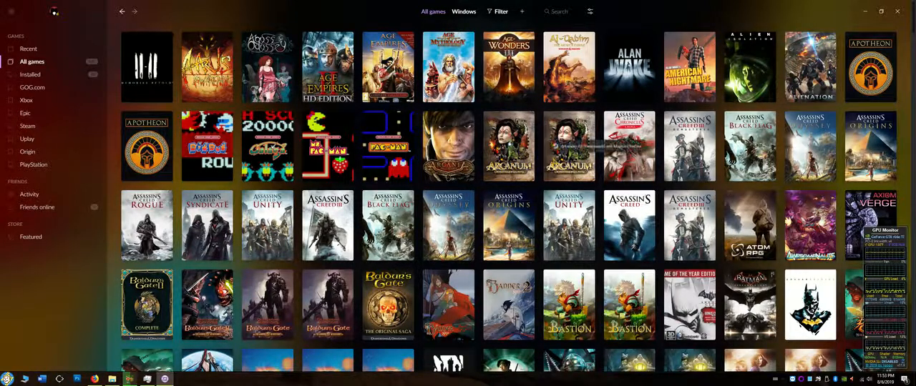
scroll("down", 3)
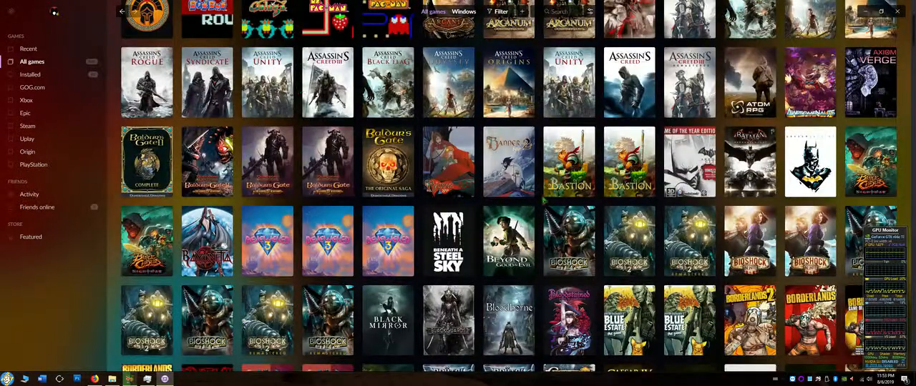
scroll("down", 3)
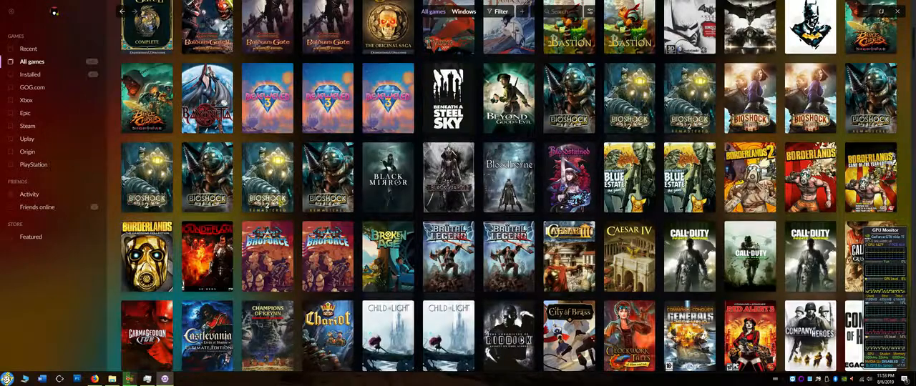
scroll("down", 3)
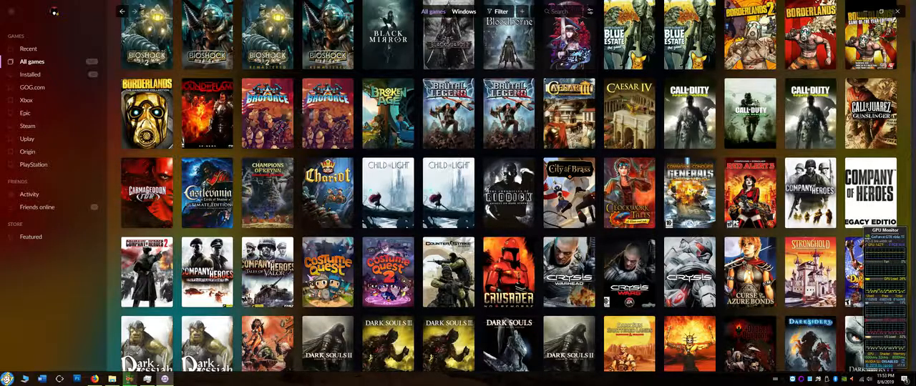
scroll("down", 3)
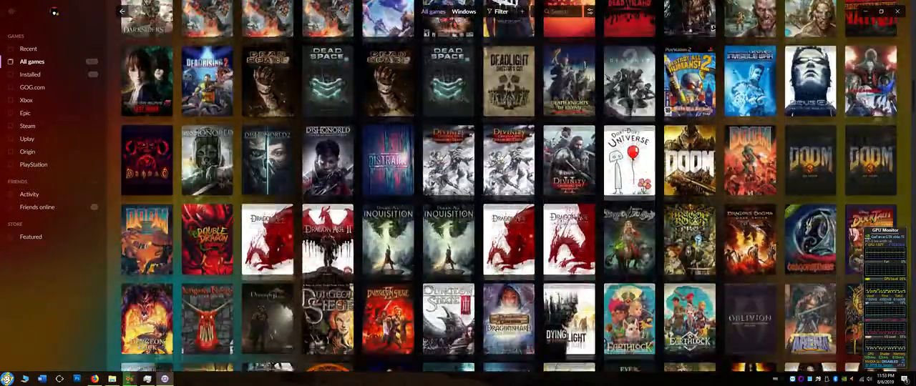
scroll("up", 3)
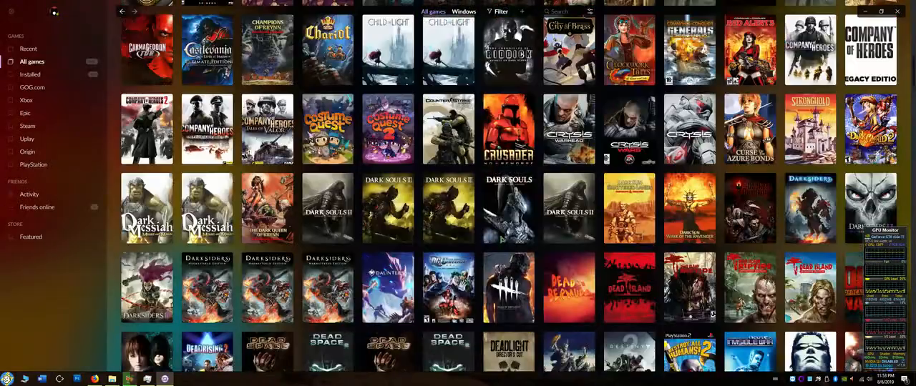
mouse_move(508, 208)
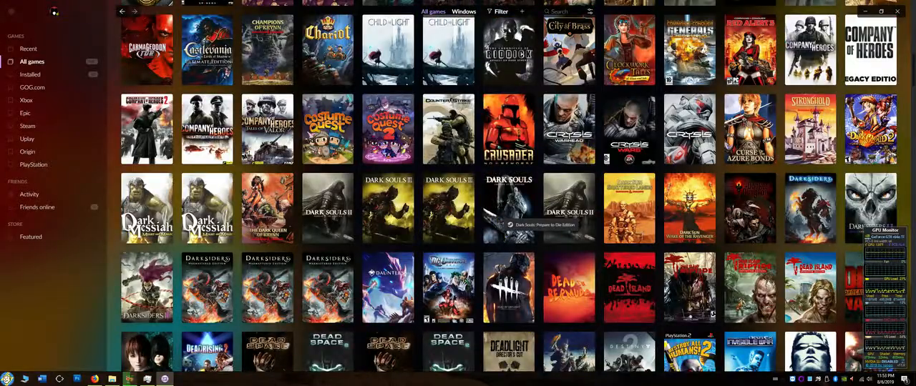
scroll("up", 3)
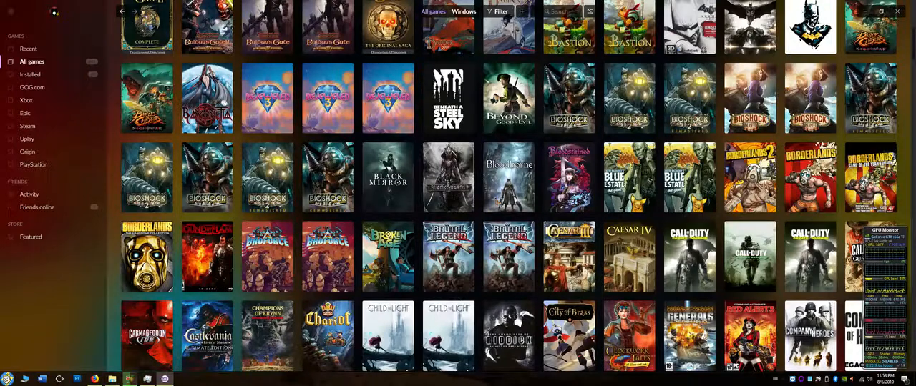
mouse_move(508, 186)
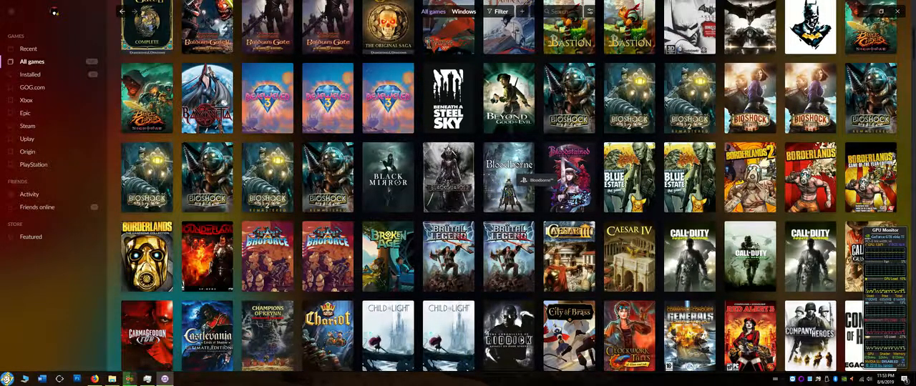
scroll("up", 3)
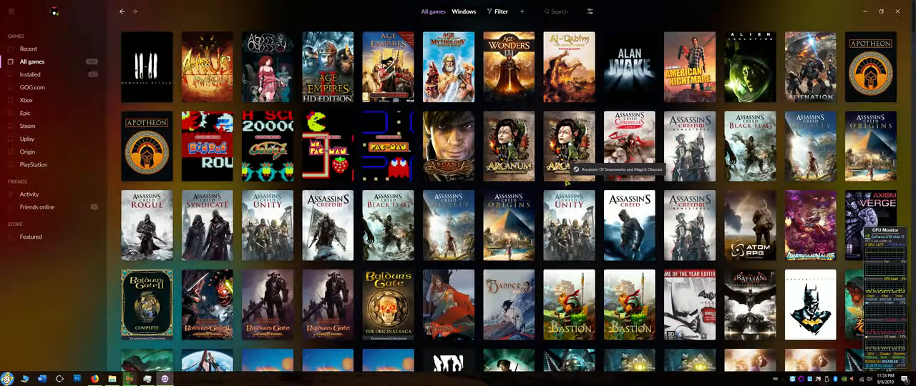
scroll("down", 3)
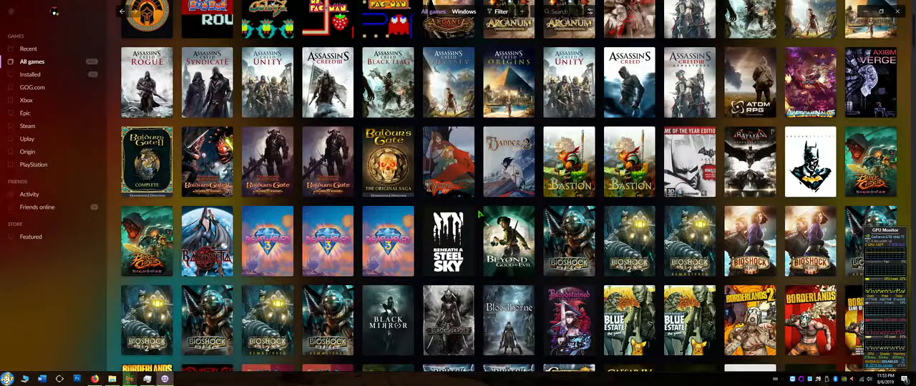
scroll("down", 3)
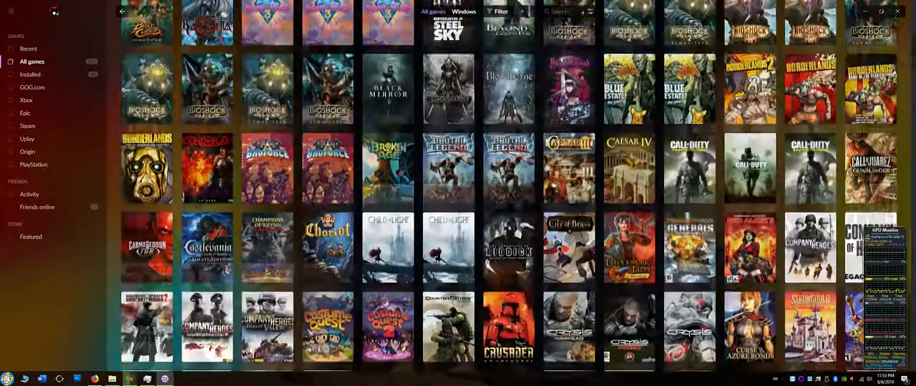
scroll("down", 3)
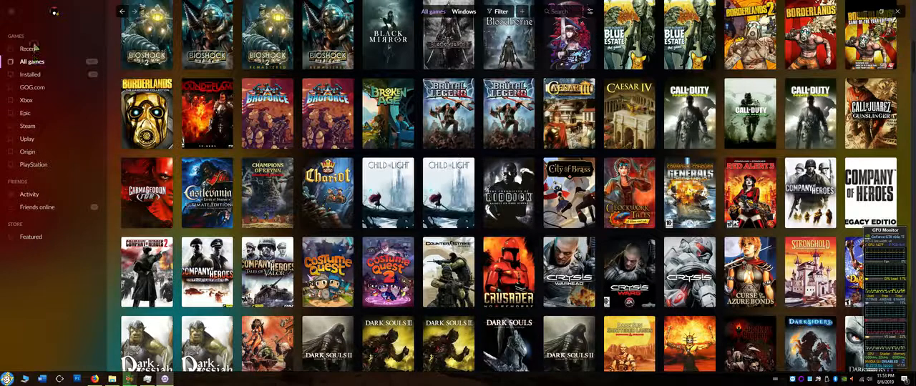
left_click(29, 48)
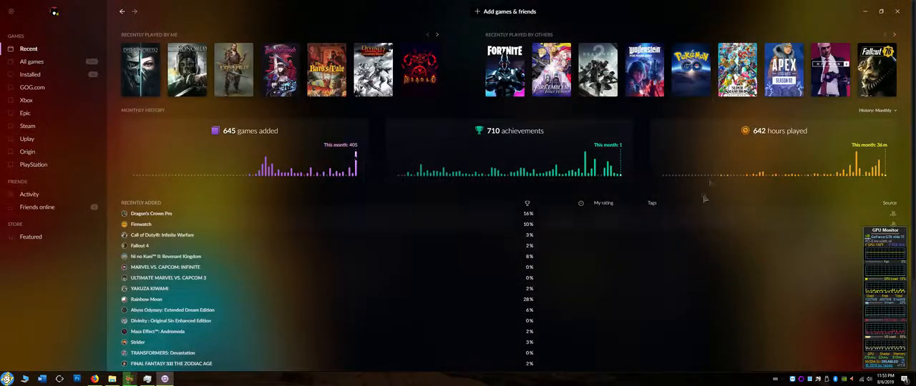
mouse_move(422, 198)
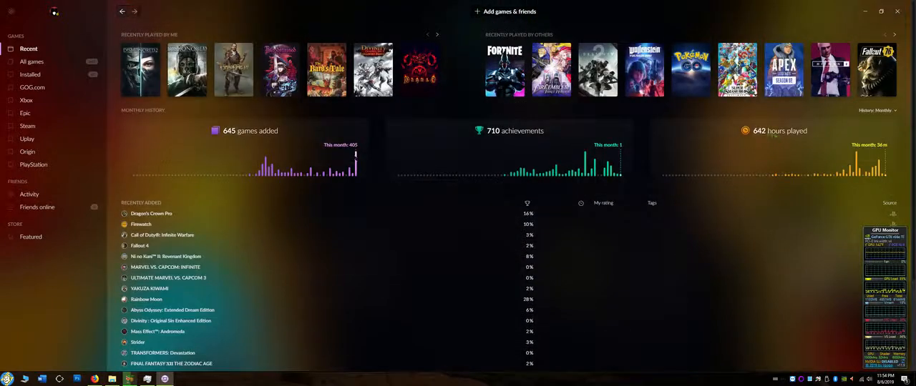
mouse_move(422, 260)
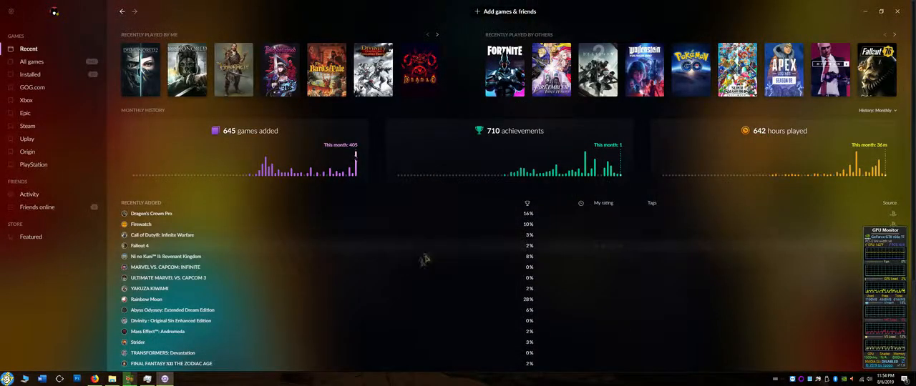
scroll("down", 3)
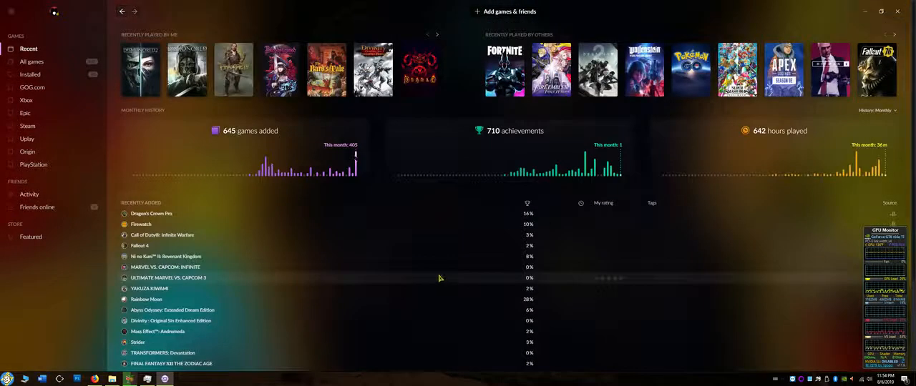
mouse_move(336, 211)
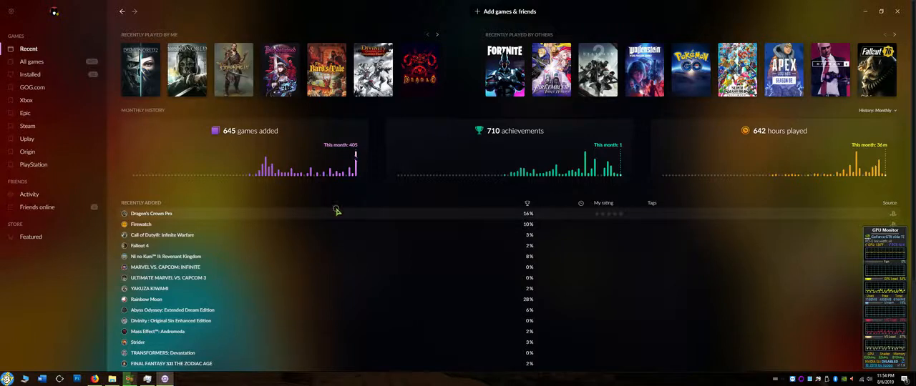
mouse_move(348, 194)
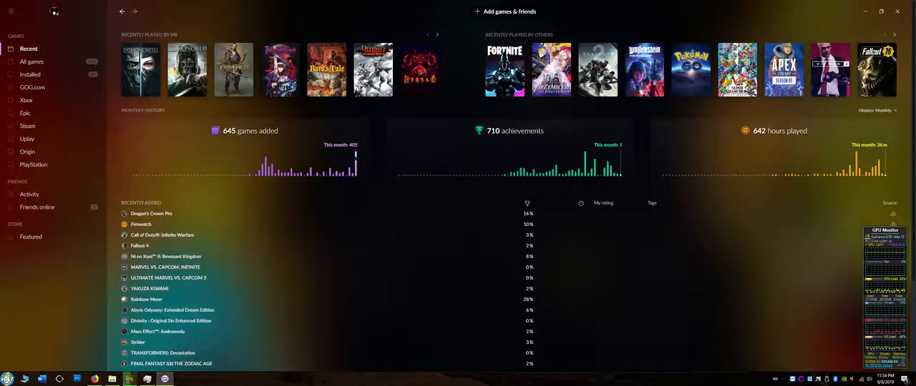
left_click(436, 35)
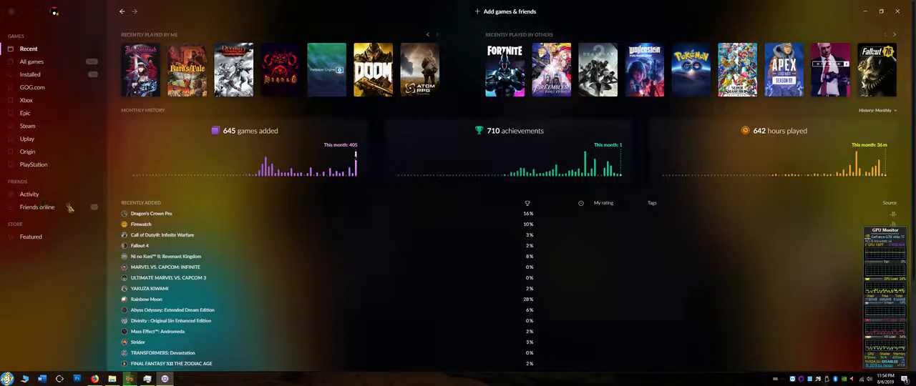
mouse_move(65, 193)
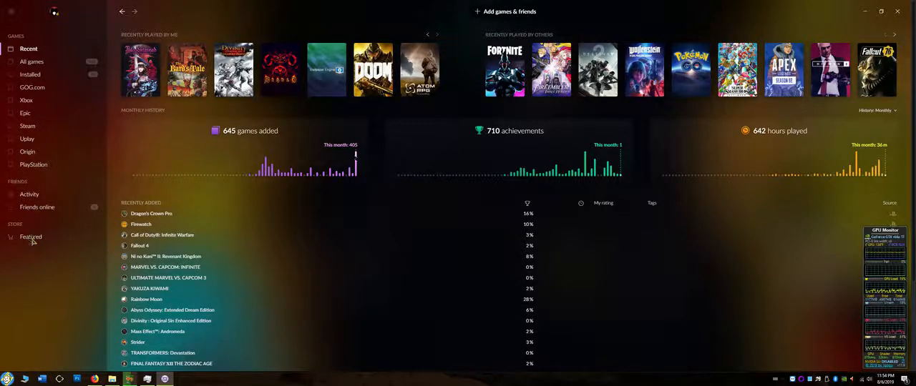
left_click(31, 236)
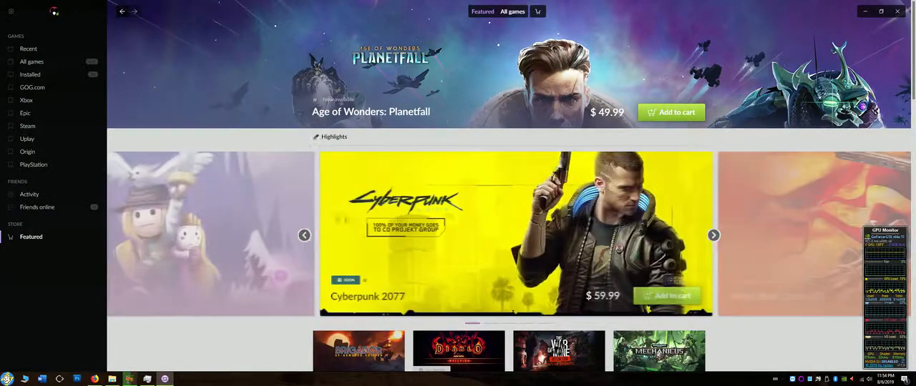
- Cycle the Featured store highlights carousel forward until Reventure at $3.99 appears
scroll("down", 3)
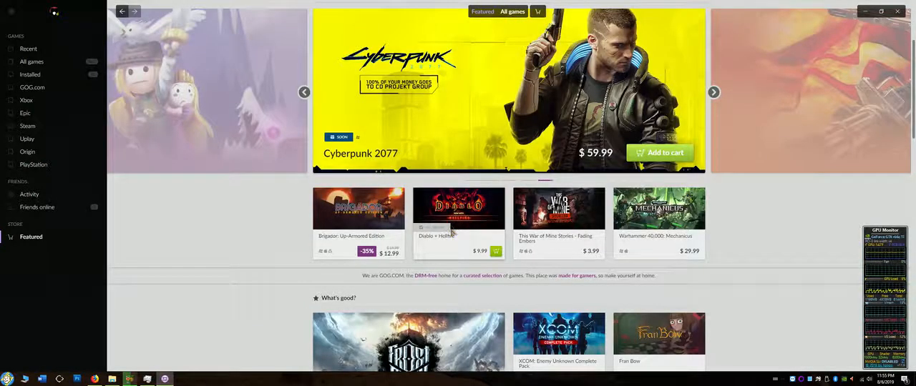
left_click(714, 92)
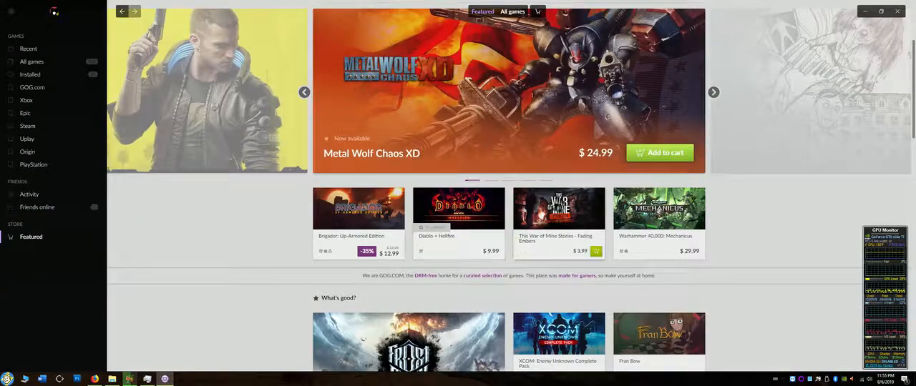
scroll("up", 3)
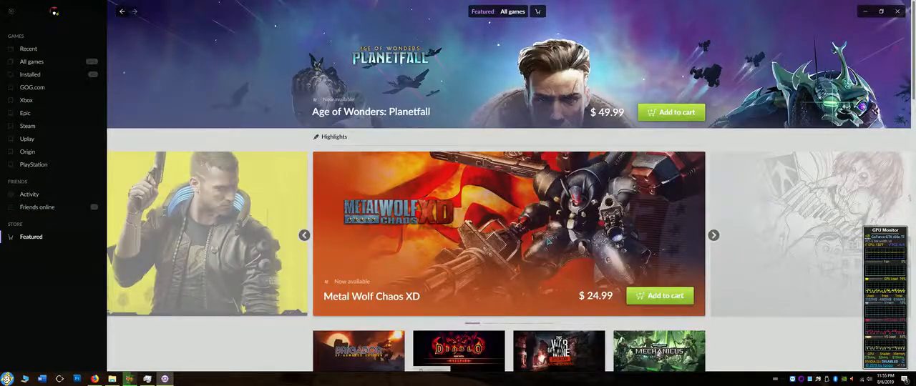
scroll("down", 3)
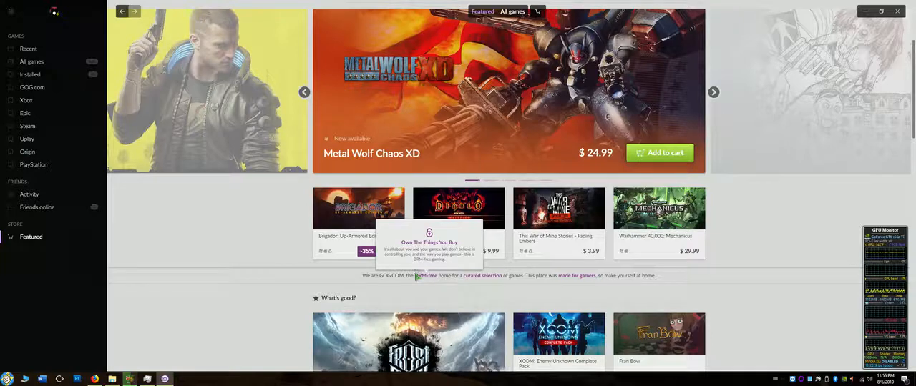
left_click(712, 92)
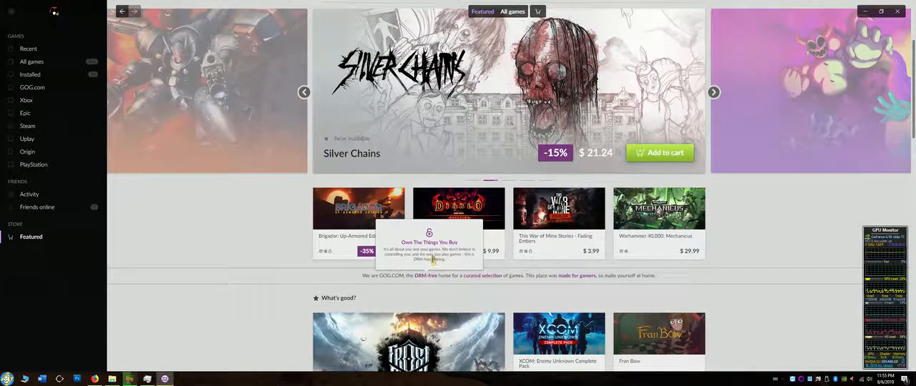
left_click(713, 92)
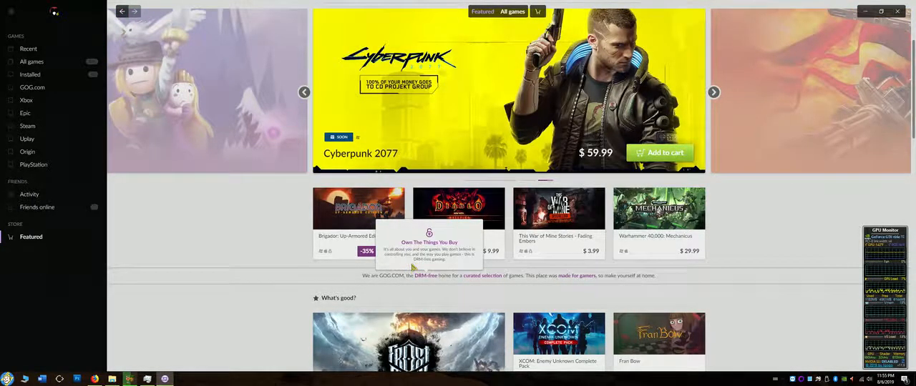
left_click(713, 91)
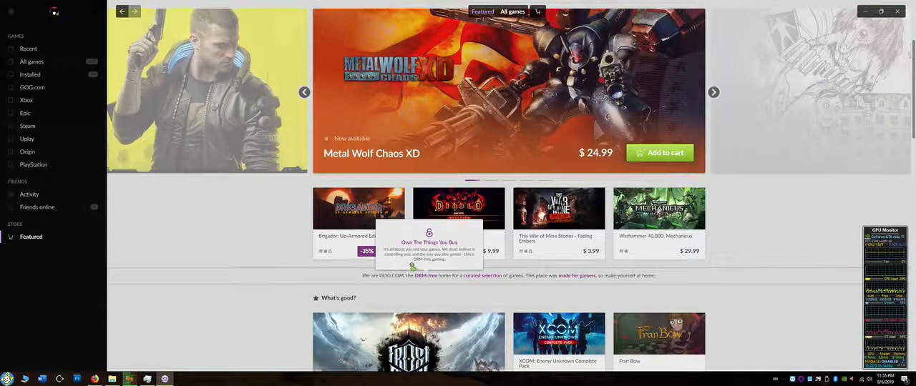
left_click(713, 92)
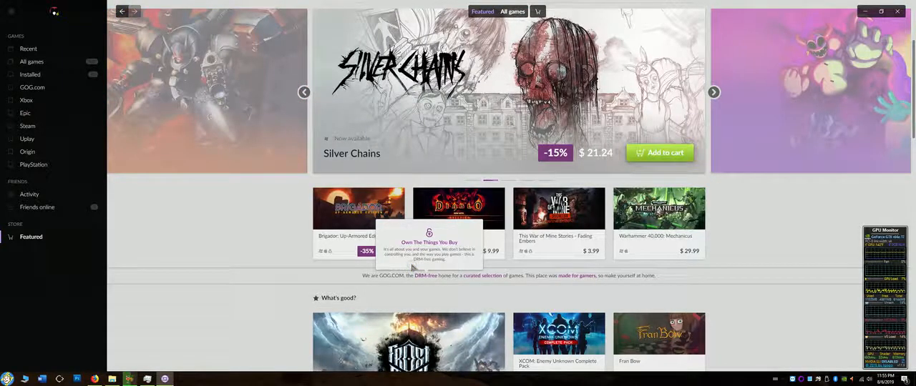
left_click(712, 92)
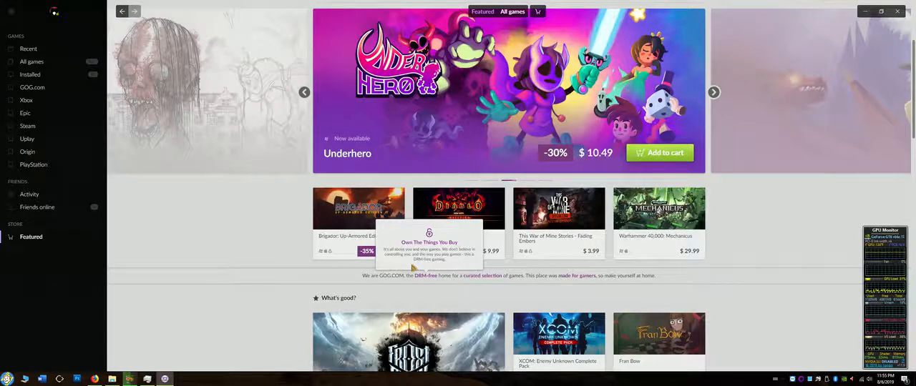
left_click(712, 92)
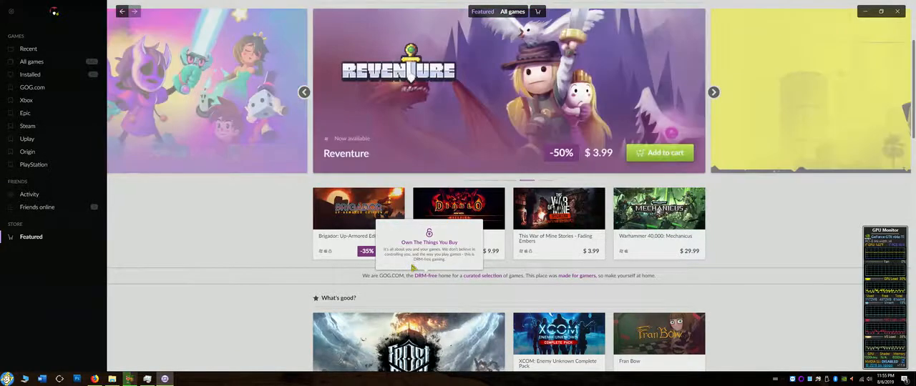
mouse_move(730, 264)
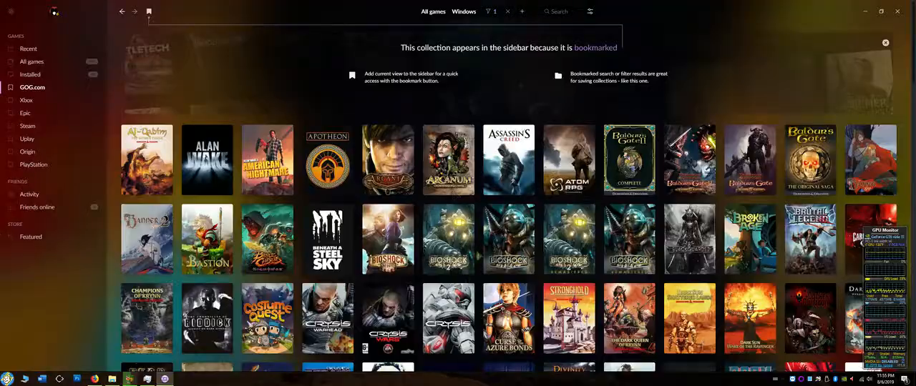
- Scroll down and back up through the GOG.com collection's cover grid
scroll("down", 3)
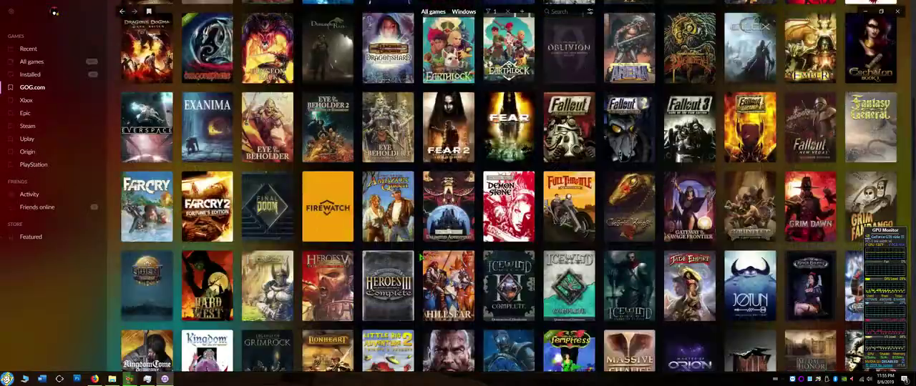
scroll("down", 3)
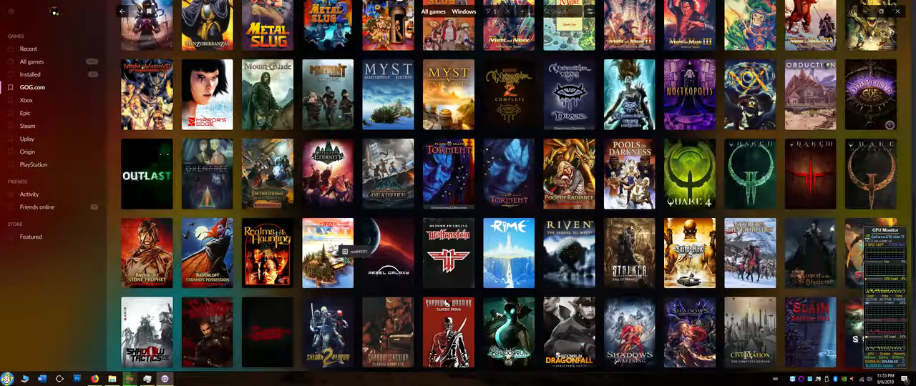
scroll("down", 3)
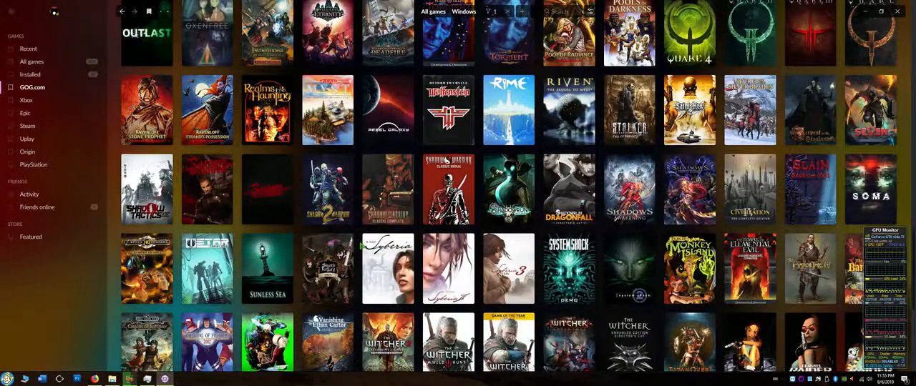
scroll("up", 3)
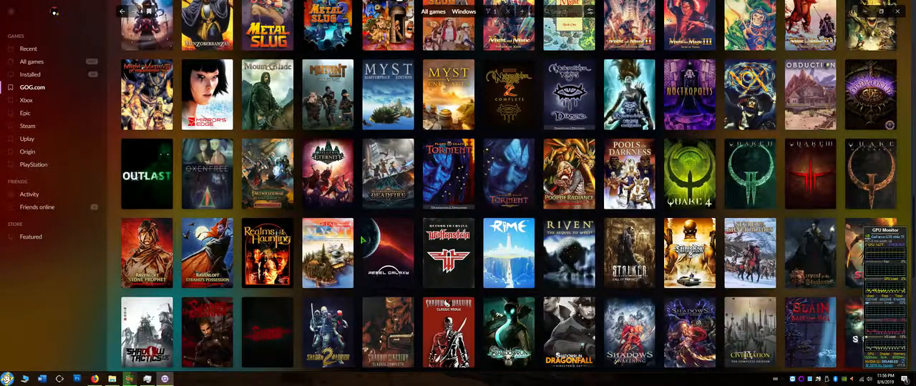
scroll("up", 3)
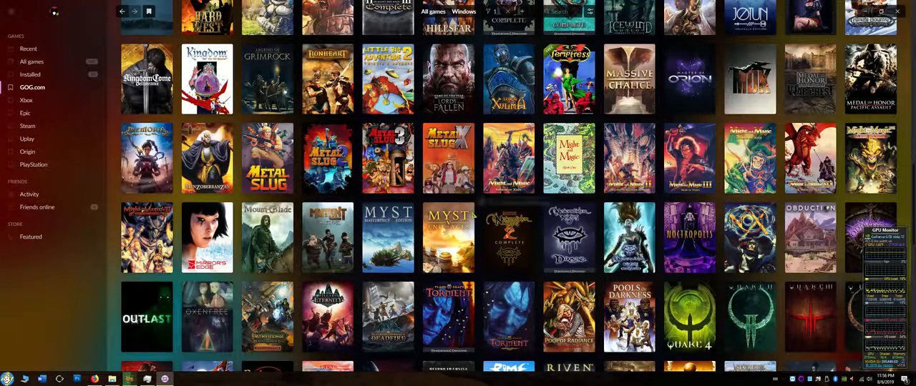
scroll("up", 3)
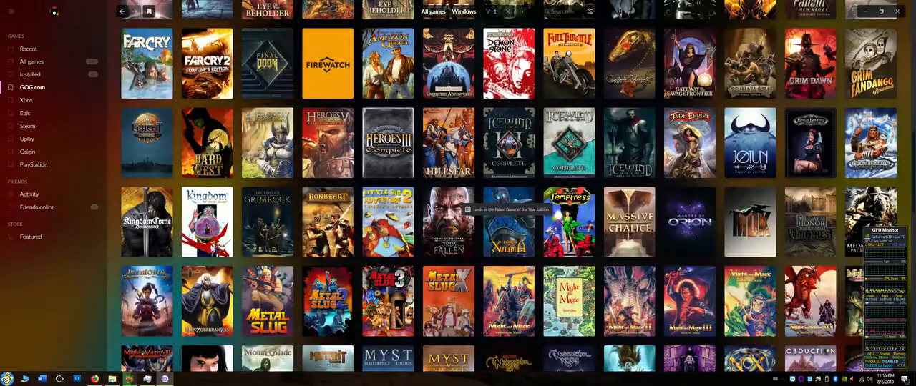
scroll("up", 3)
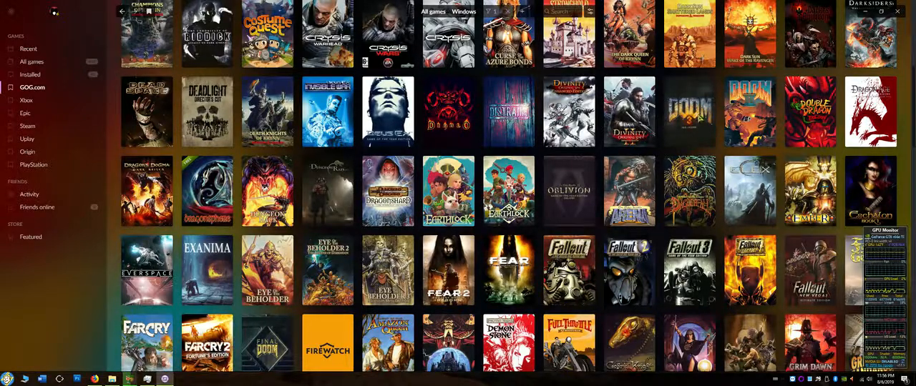
mouse_move(689, 111)
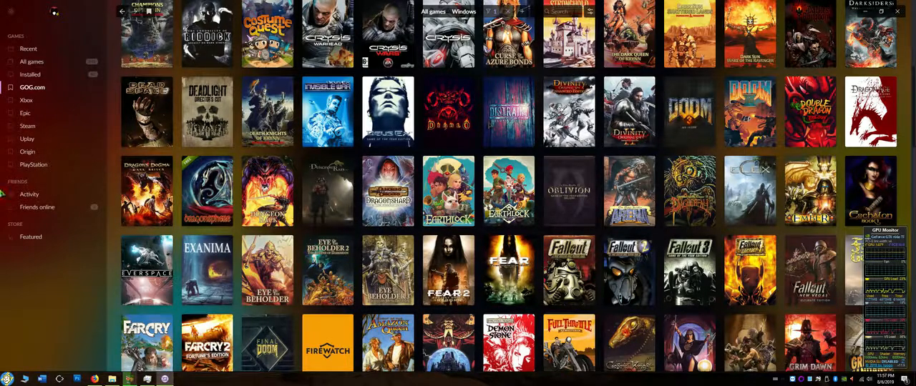
- Go from Recent to All games and search 'doom', showing seven titles
left_click(29, 49)
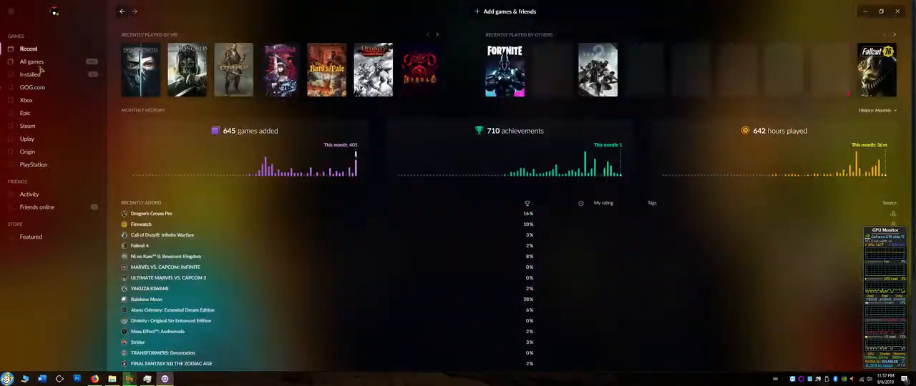
left_click(32, 61)
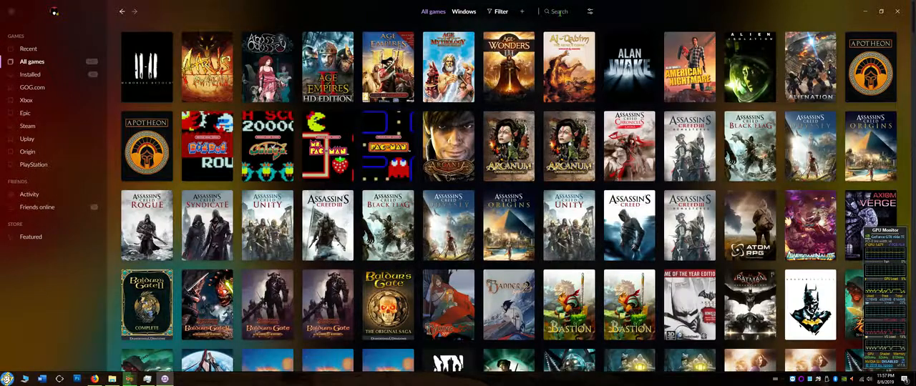
type("doom")
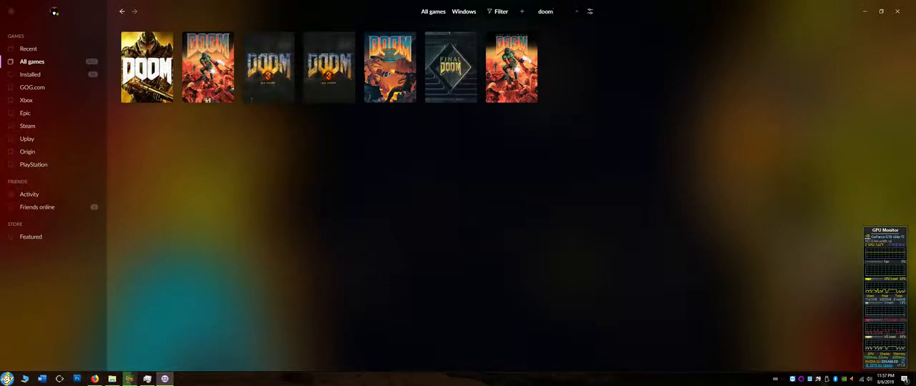
mouse_move(268, 67)
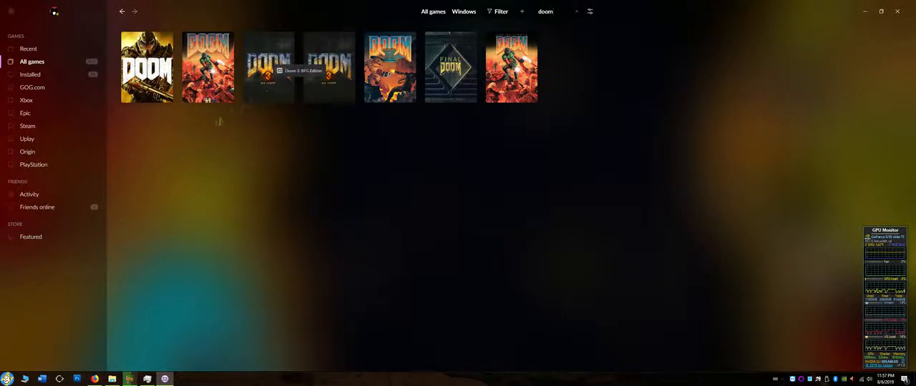
mouse_move(153, 72)
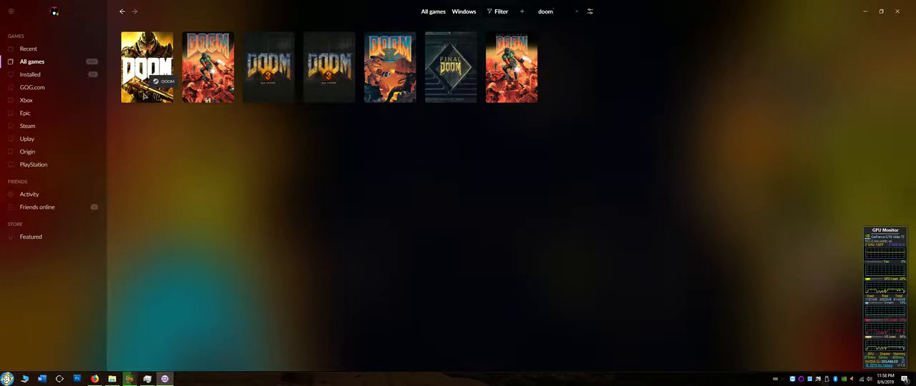
- Open the DOOM cover and scroll to its activity, leaderboard and overview video
left_click(147, 66)
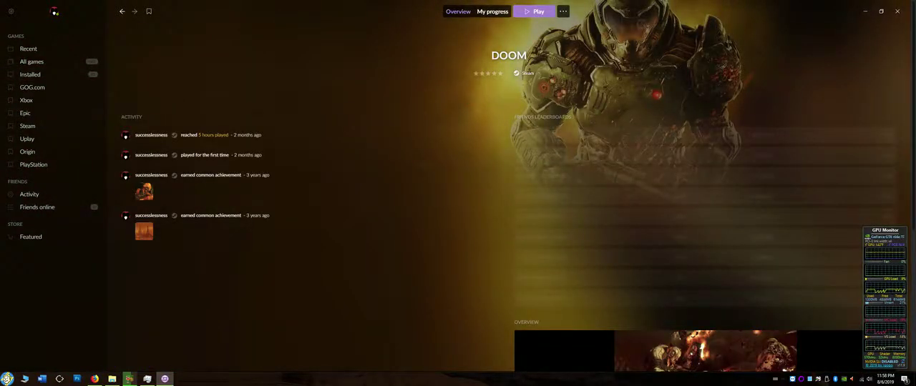
scroll("down", 3)
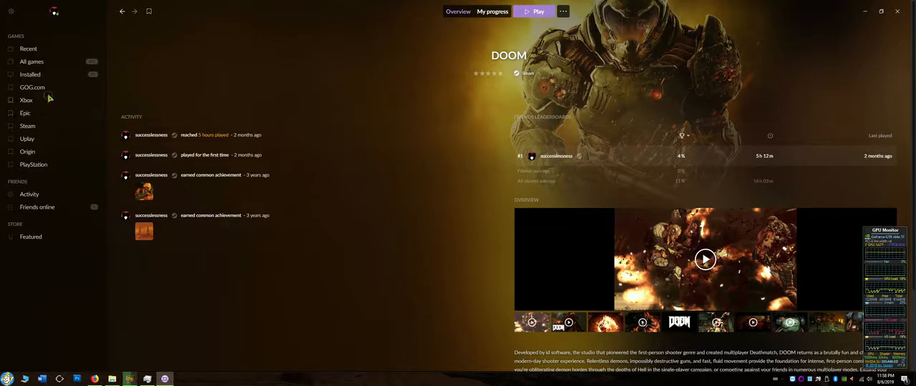
mouse_move(176, 106)
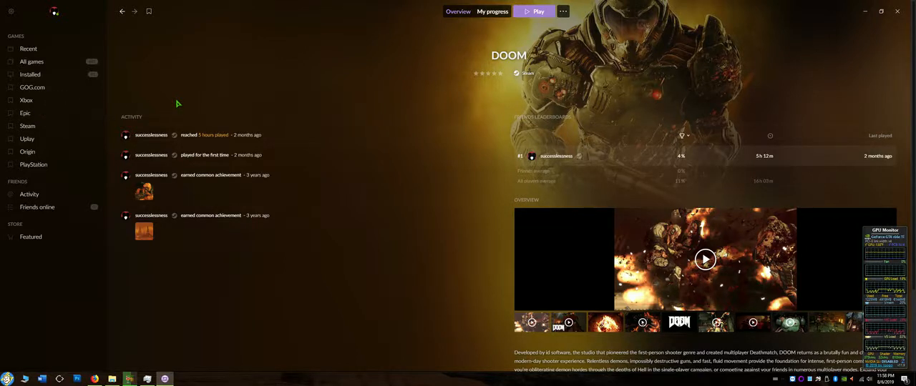
mouse_move(75, 63)
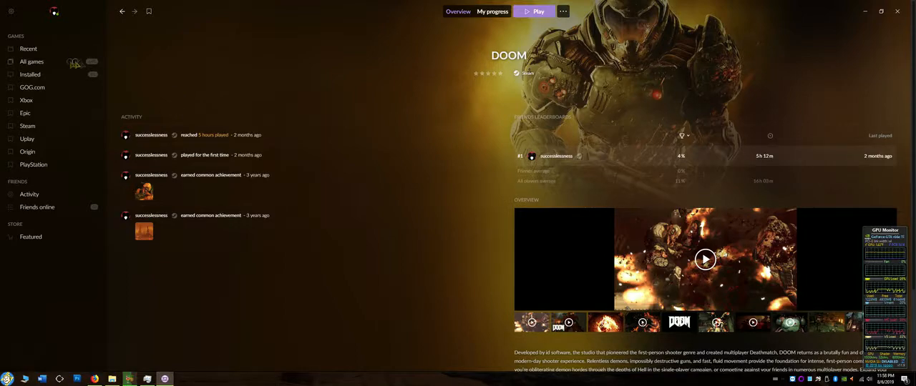
- Return to All games and search 'fallou', listing fourteen Fallout titles
left_click(32, 62)
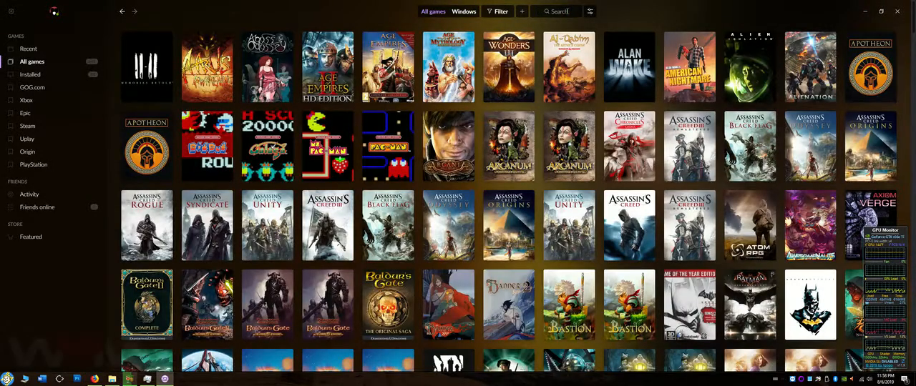
type("fallou")
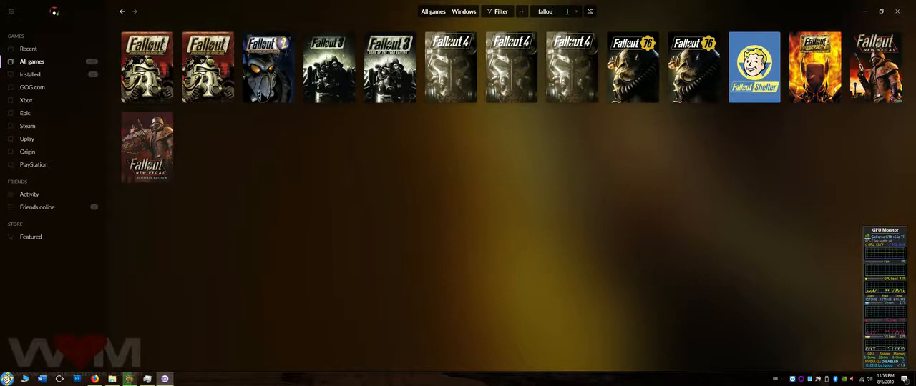
mouse_move(632, 60)
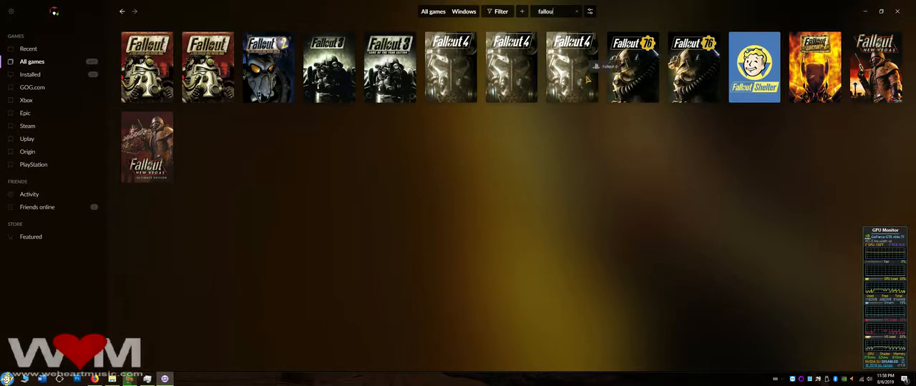
mouse_move(631, 66)
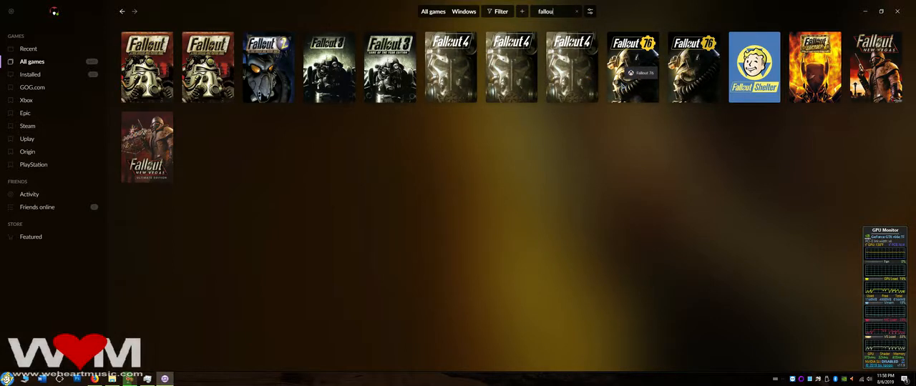
mouse_move(694, 68)
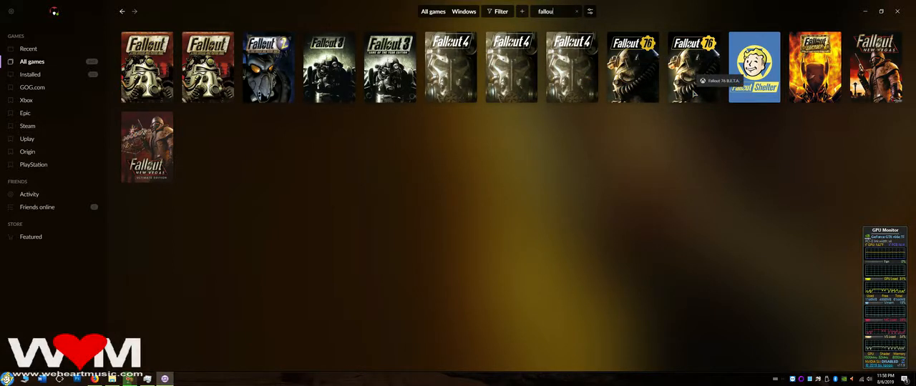